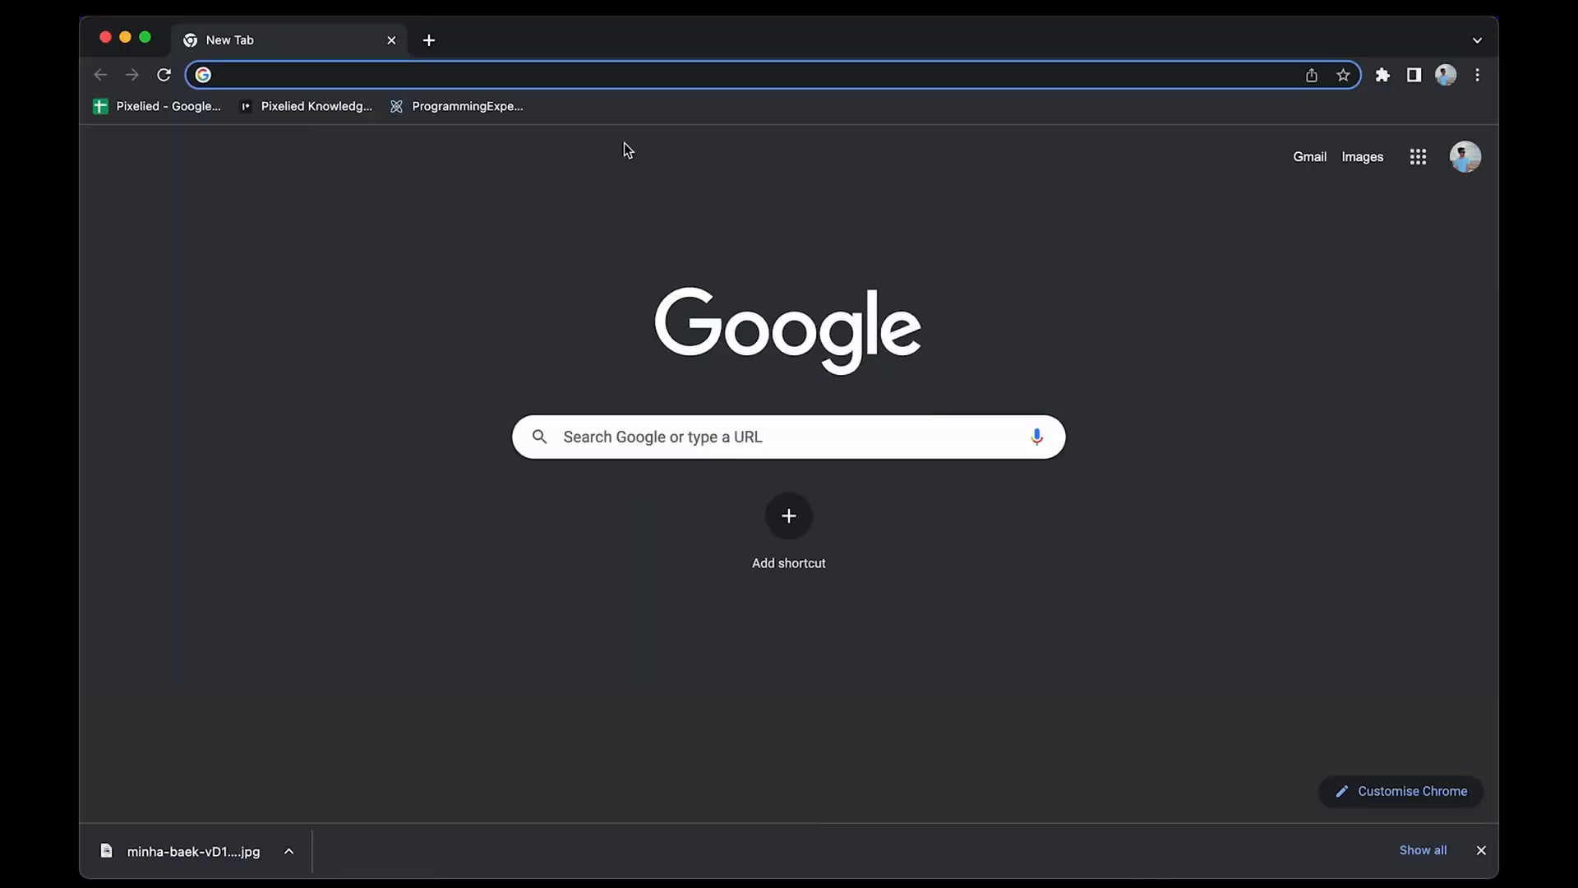
Step: Navigate to pixelied.com/upload to reach Pixelied's image upload page
{"action": "type", "text": "pixelied.com/upload"}
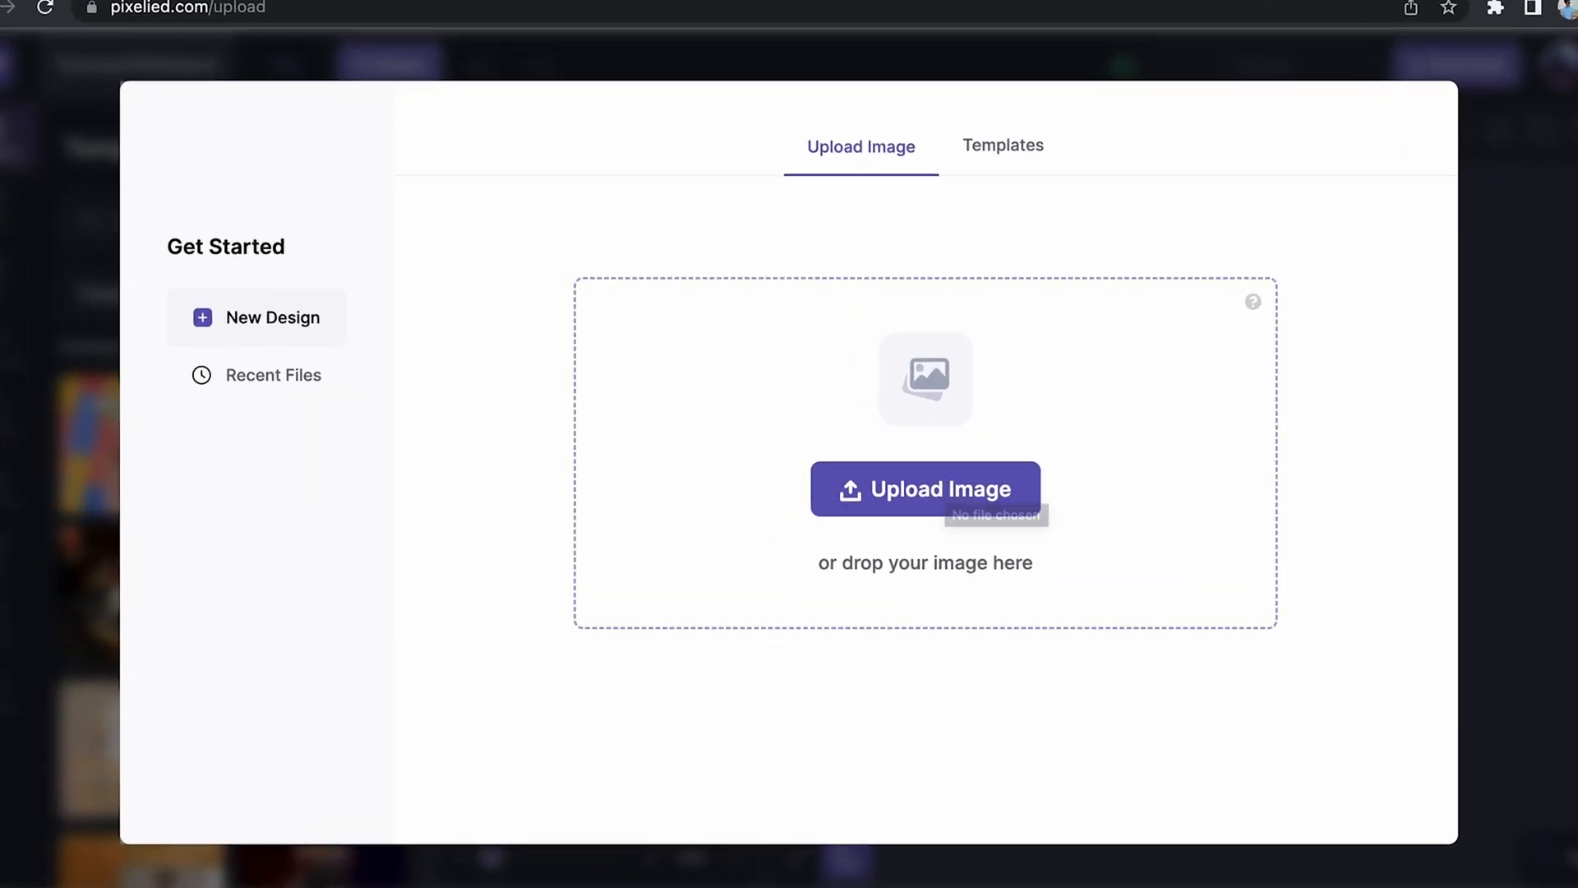
Step: Upload the scooter photo (3840×2560) from the file picker into a new design
{"action": "left_click", "coordinate": [924, 490]}
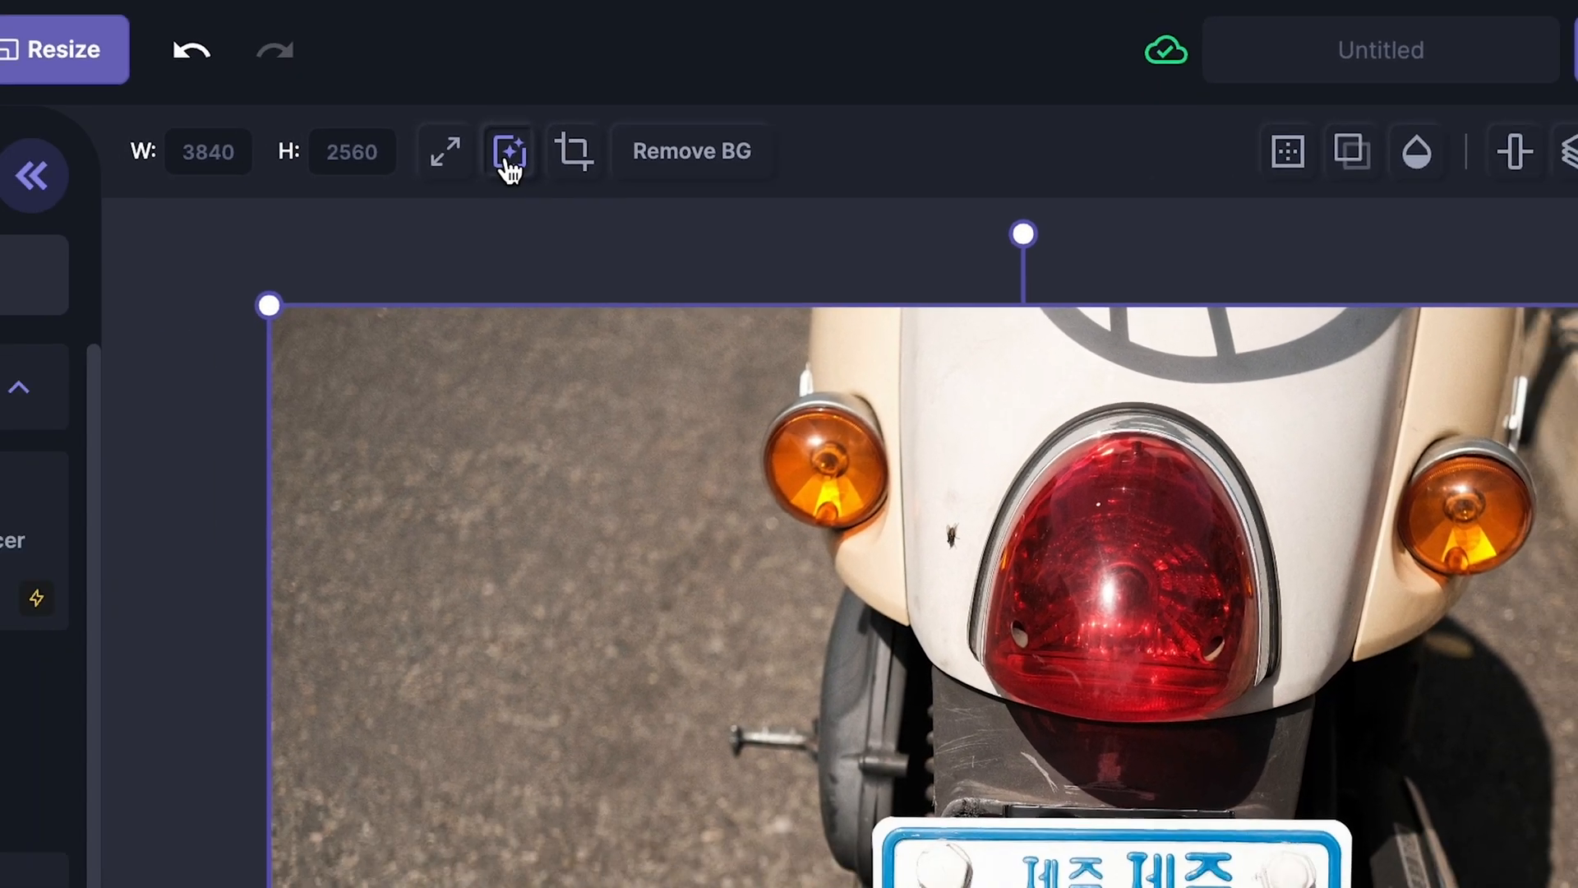
Step: Apply pixelation and a heavy 0.8 blur effect so the license plate is unreadable
{"action": "left_click", "coordinate": [509, 151]}
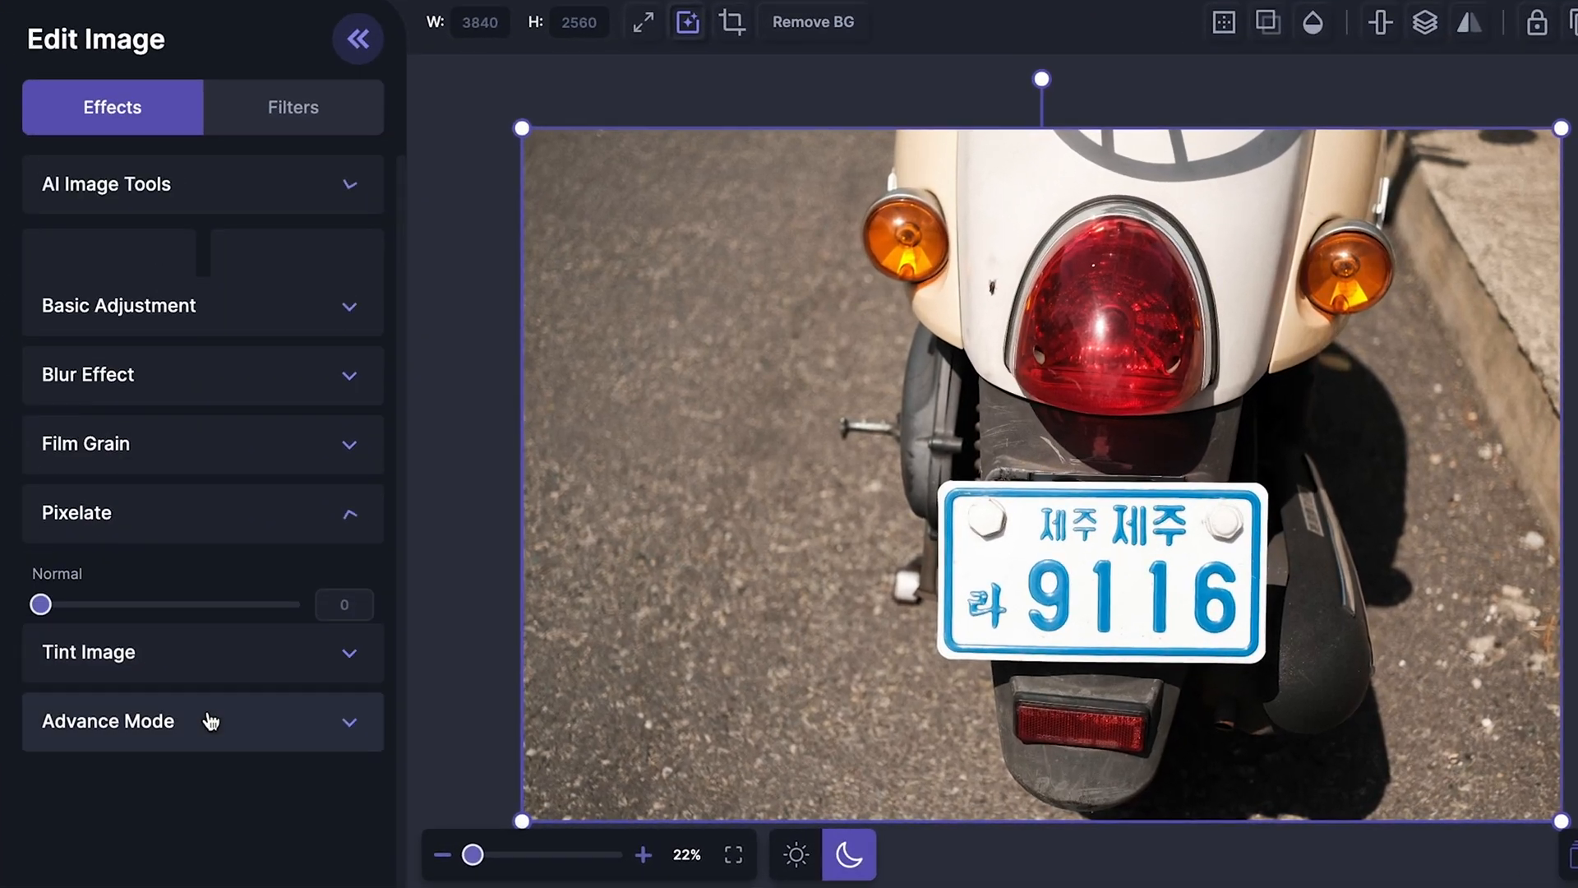
{"action": "left_click_drag", "start_coordinate": [41, 603], "coordinate": [79, 551]}
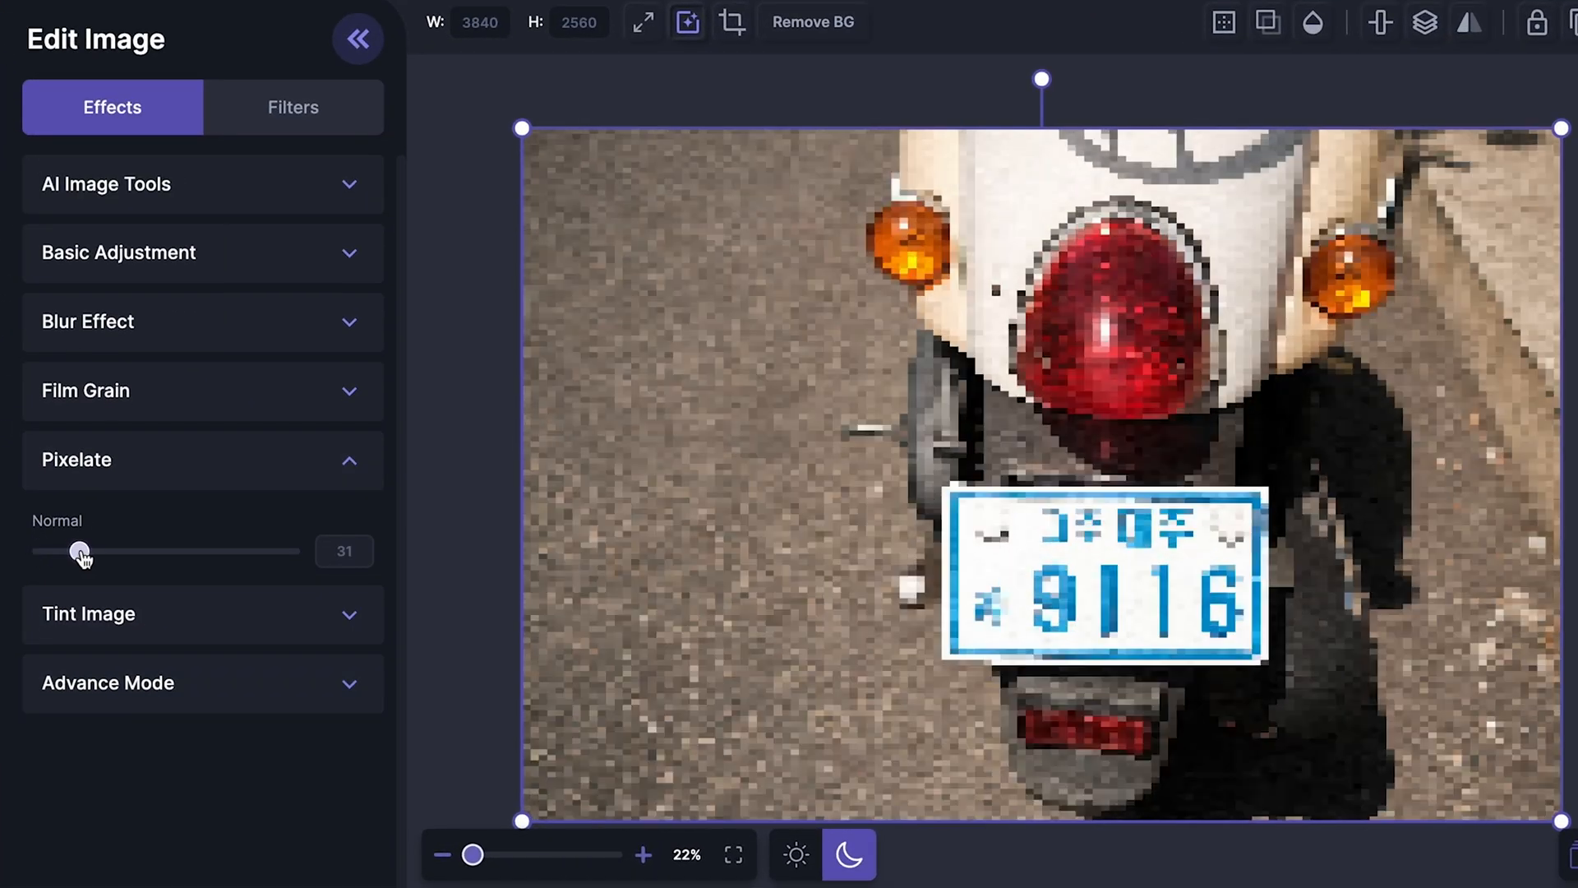
{"action": "left_click_drag", "start_coordinate": [79, 550], "coordinate": [123, 550]}
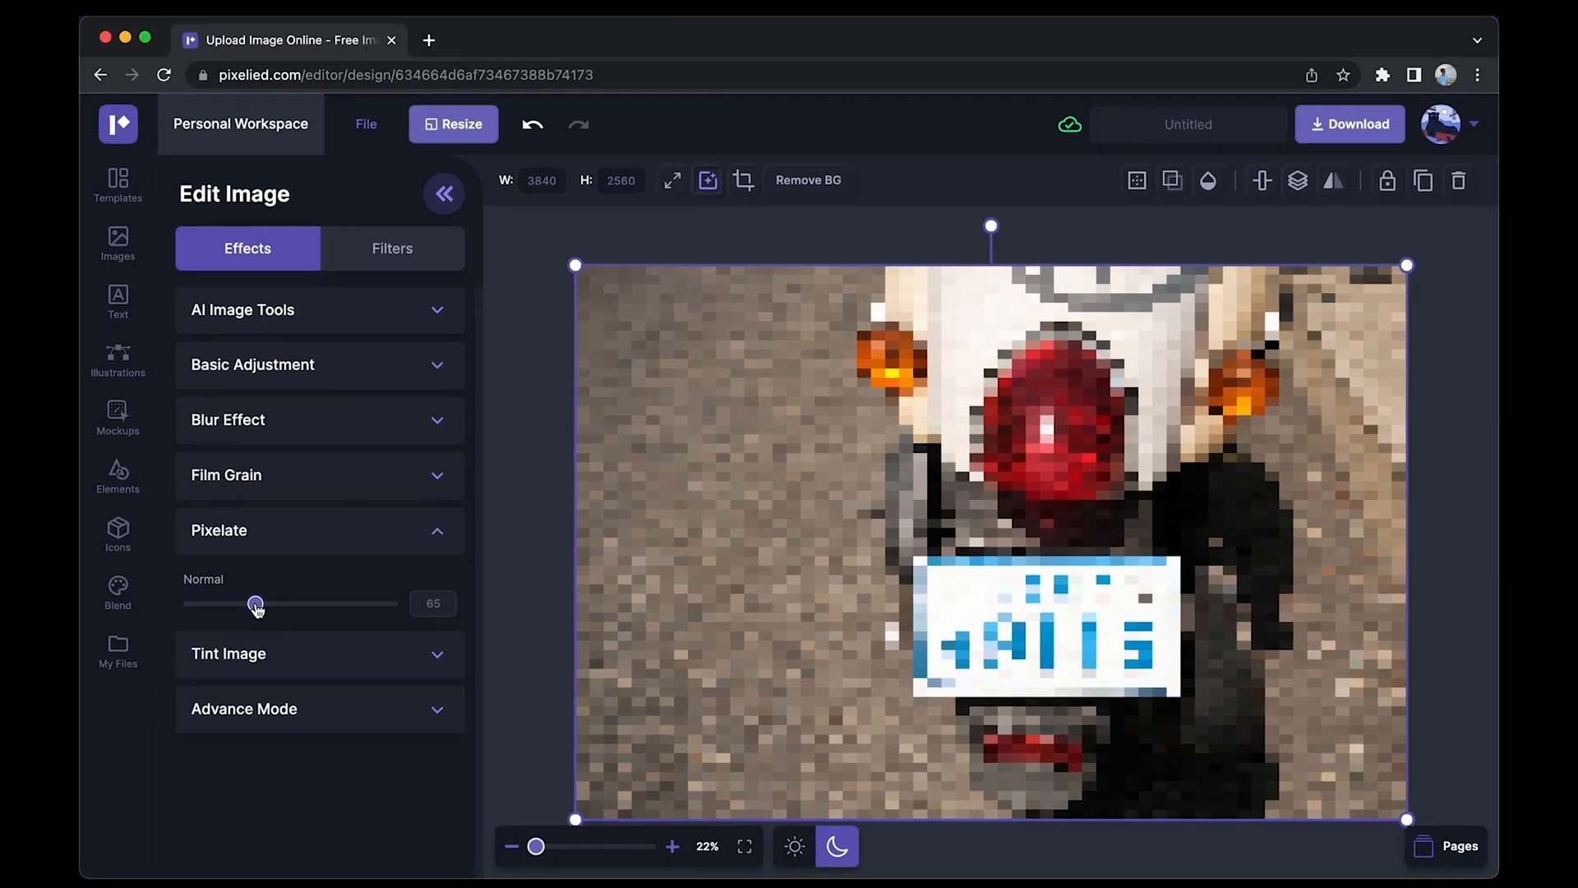
{"action": "left_click_drag", "start_coordinate": [254, 603], "coordinate": [189, 603]}
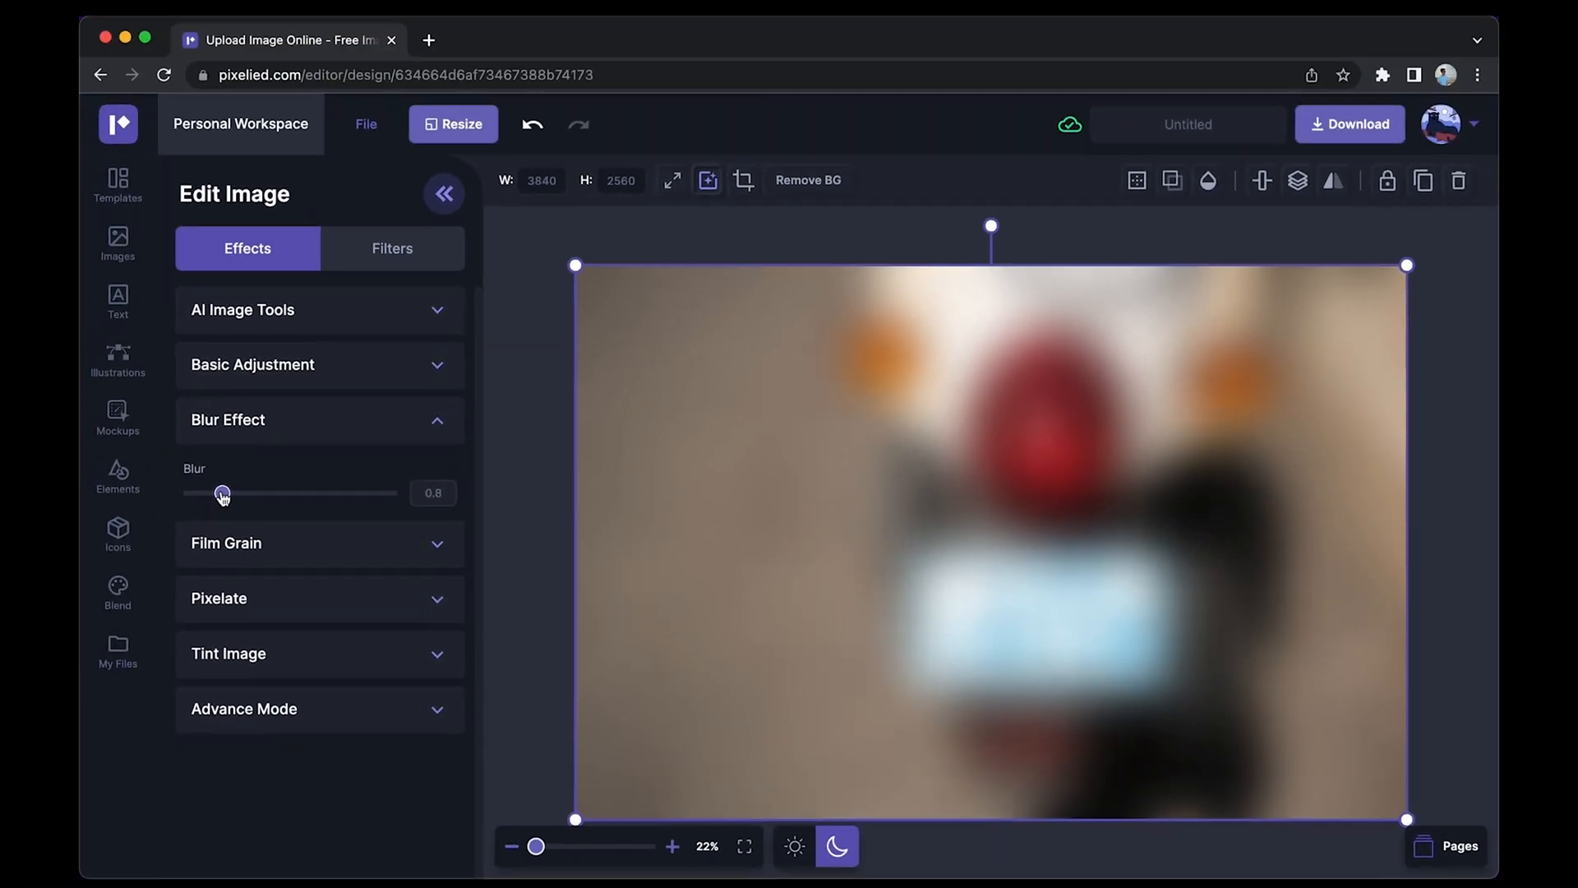
{"action": "mouse_move", "coordinate": [520, 393]}
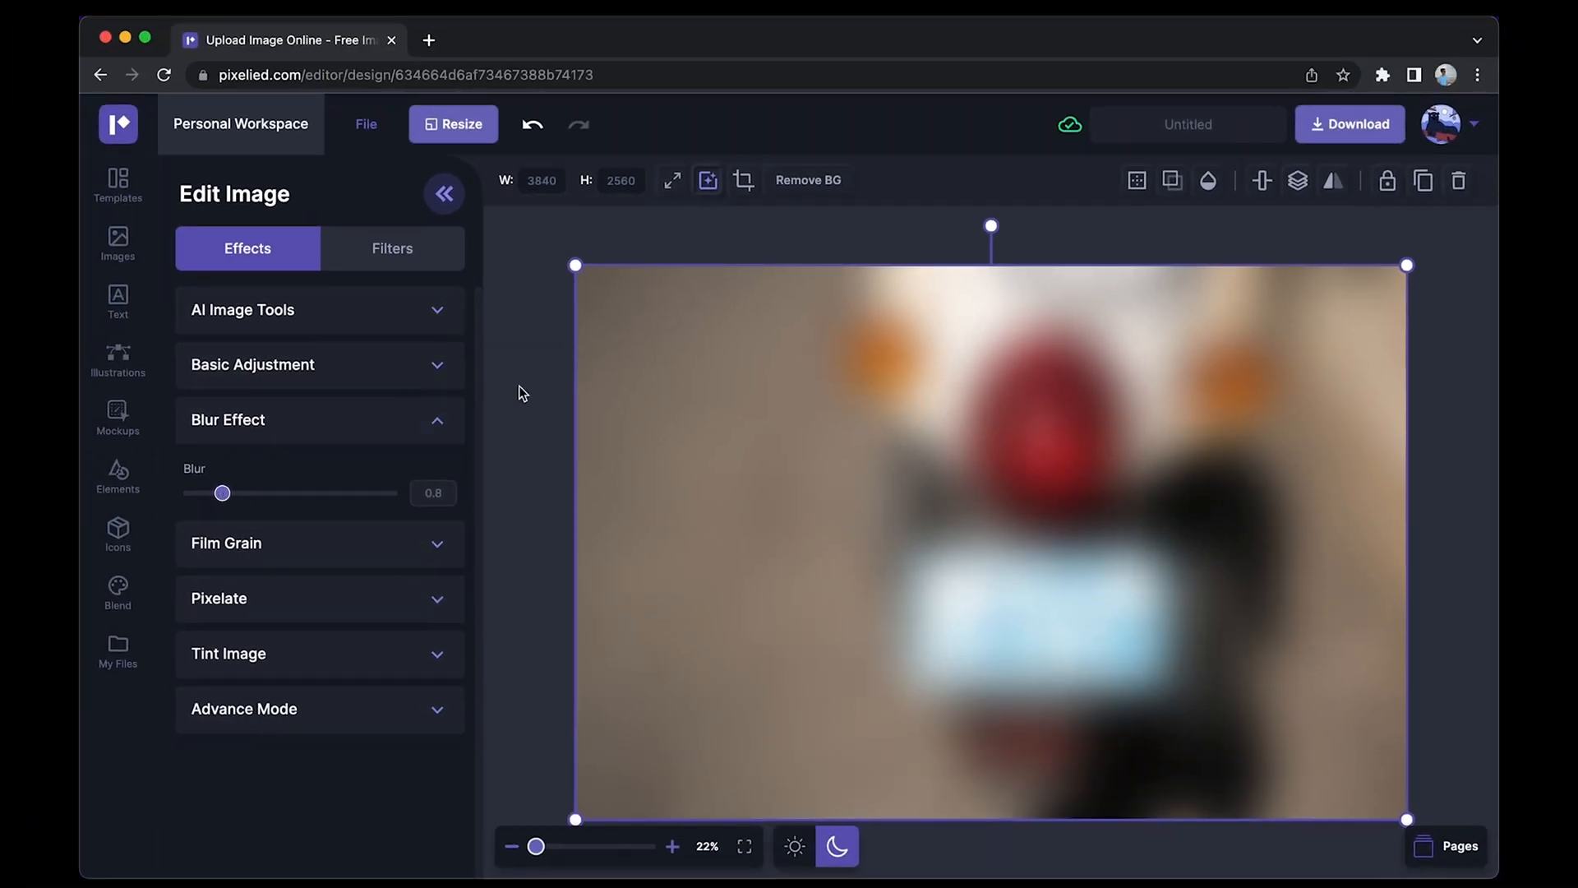
Step: Download the blurred scooter design as a PNG file
{"action": "left_click", "coordinate": [1350, 125]}
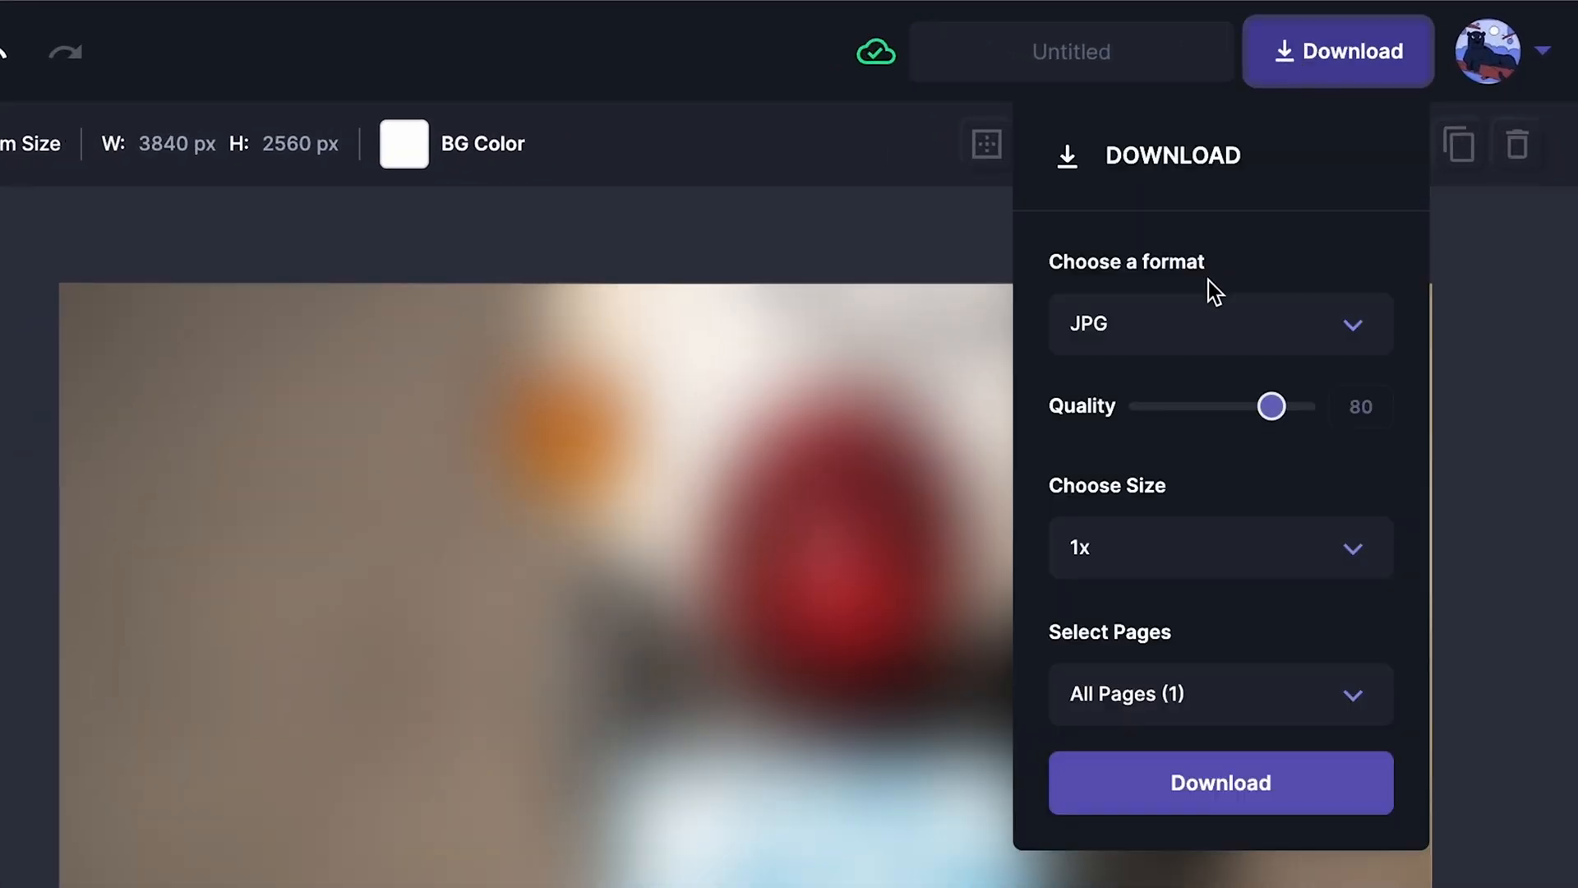
{"action": "left_click", "coordinate": [1220, 323]}
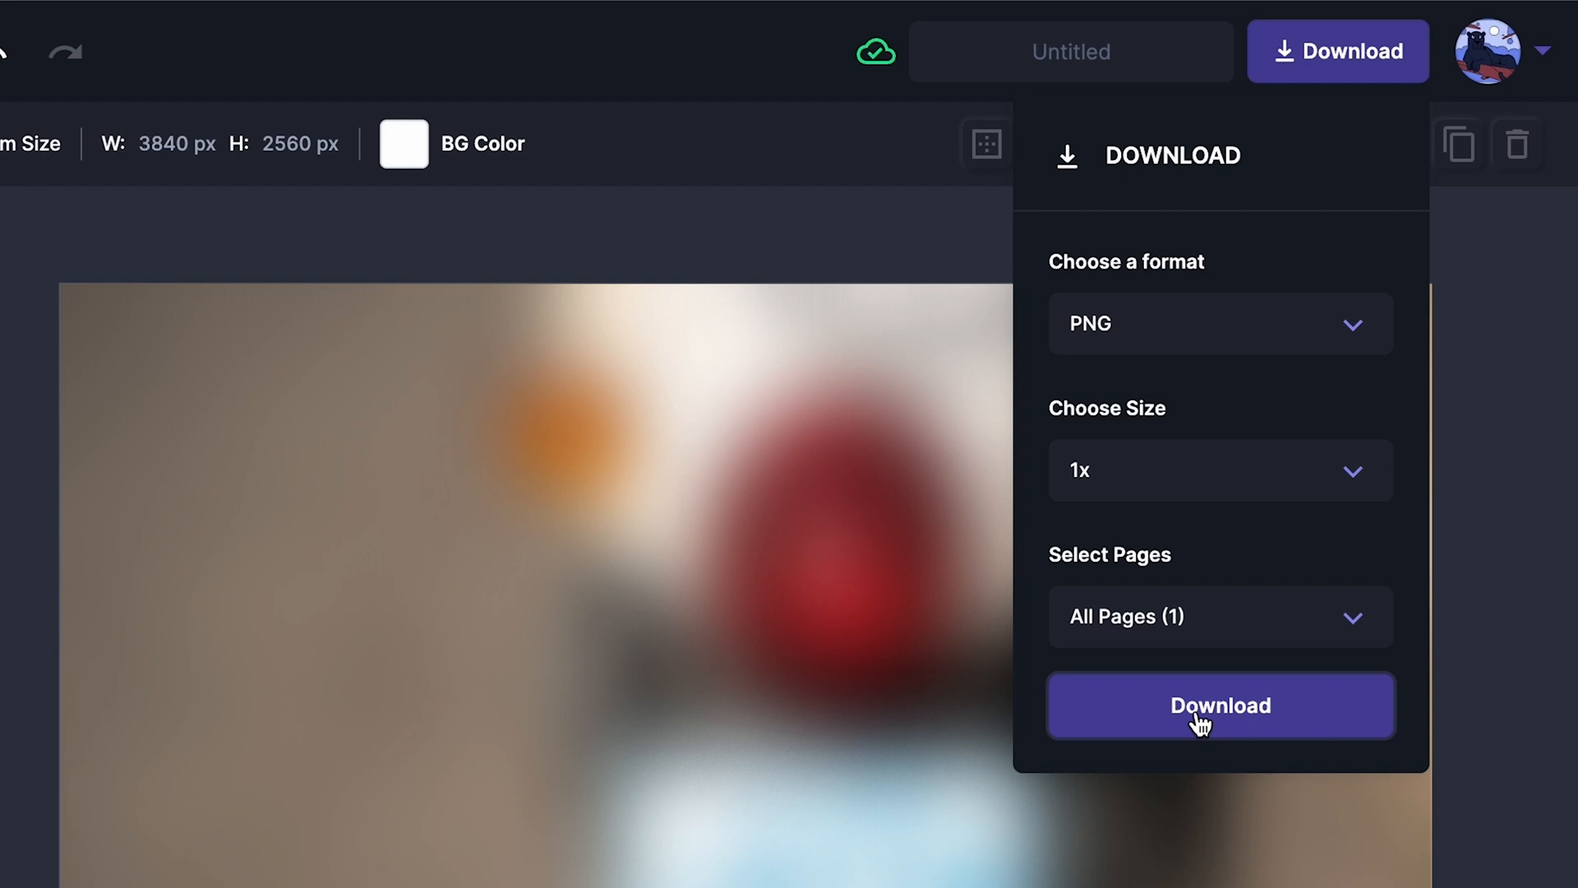
{"action": "left_click", "coordinate": [1219, 707]}
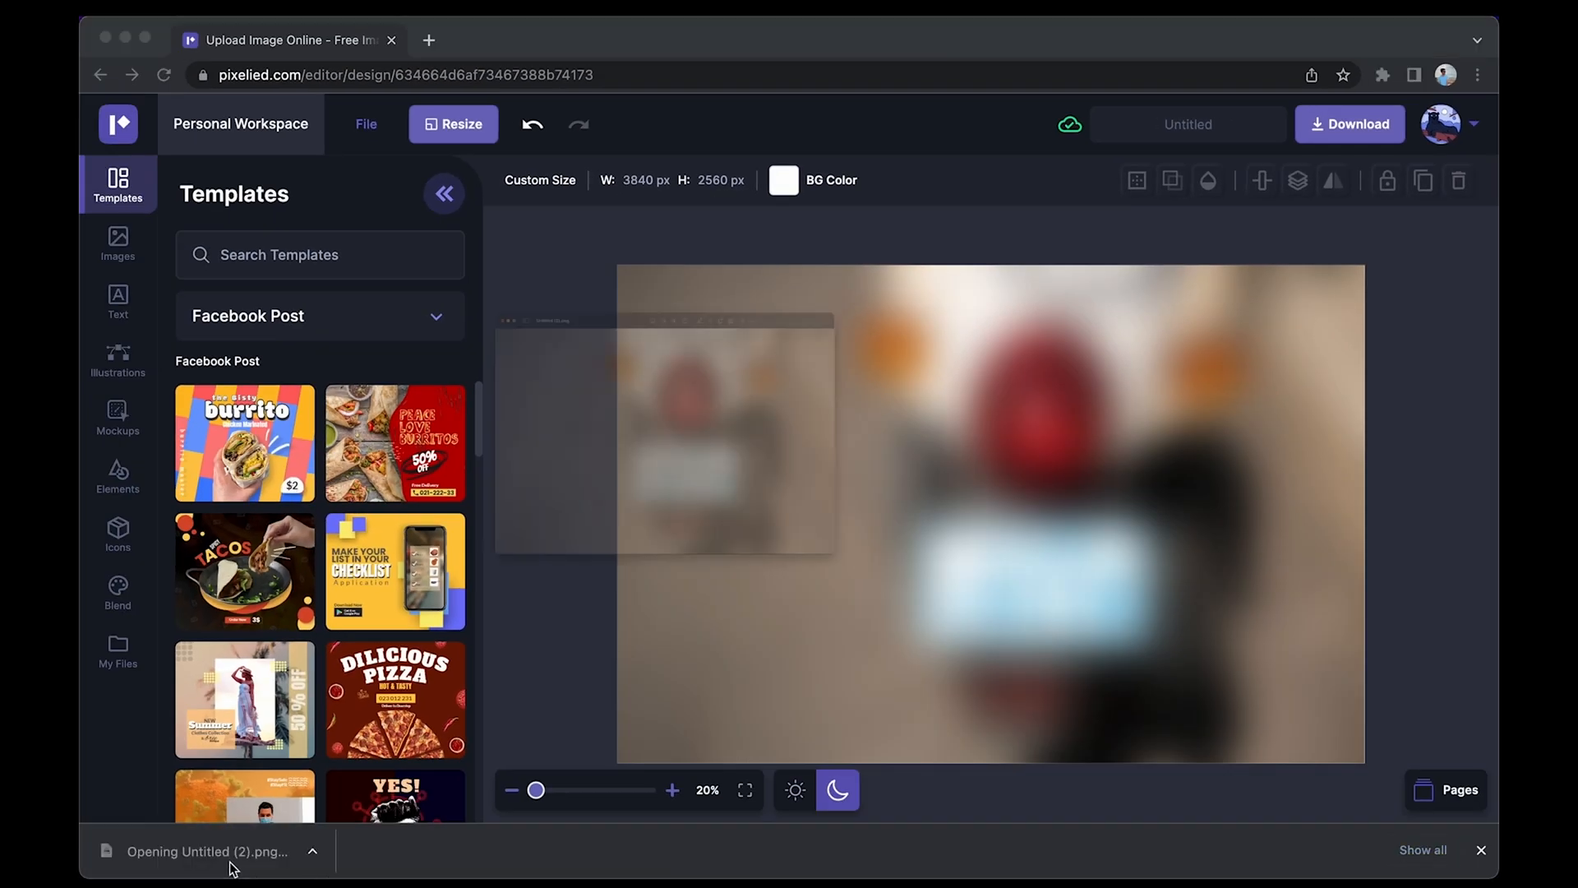